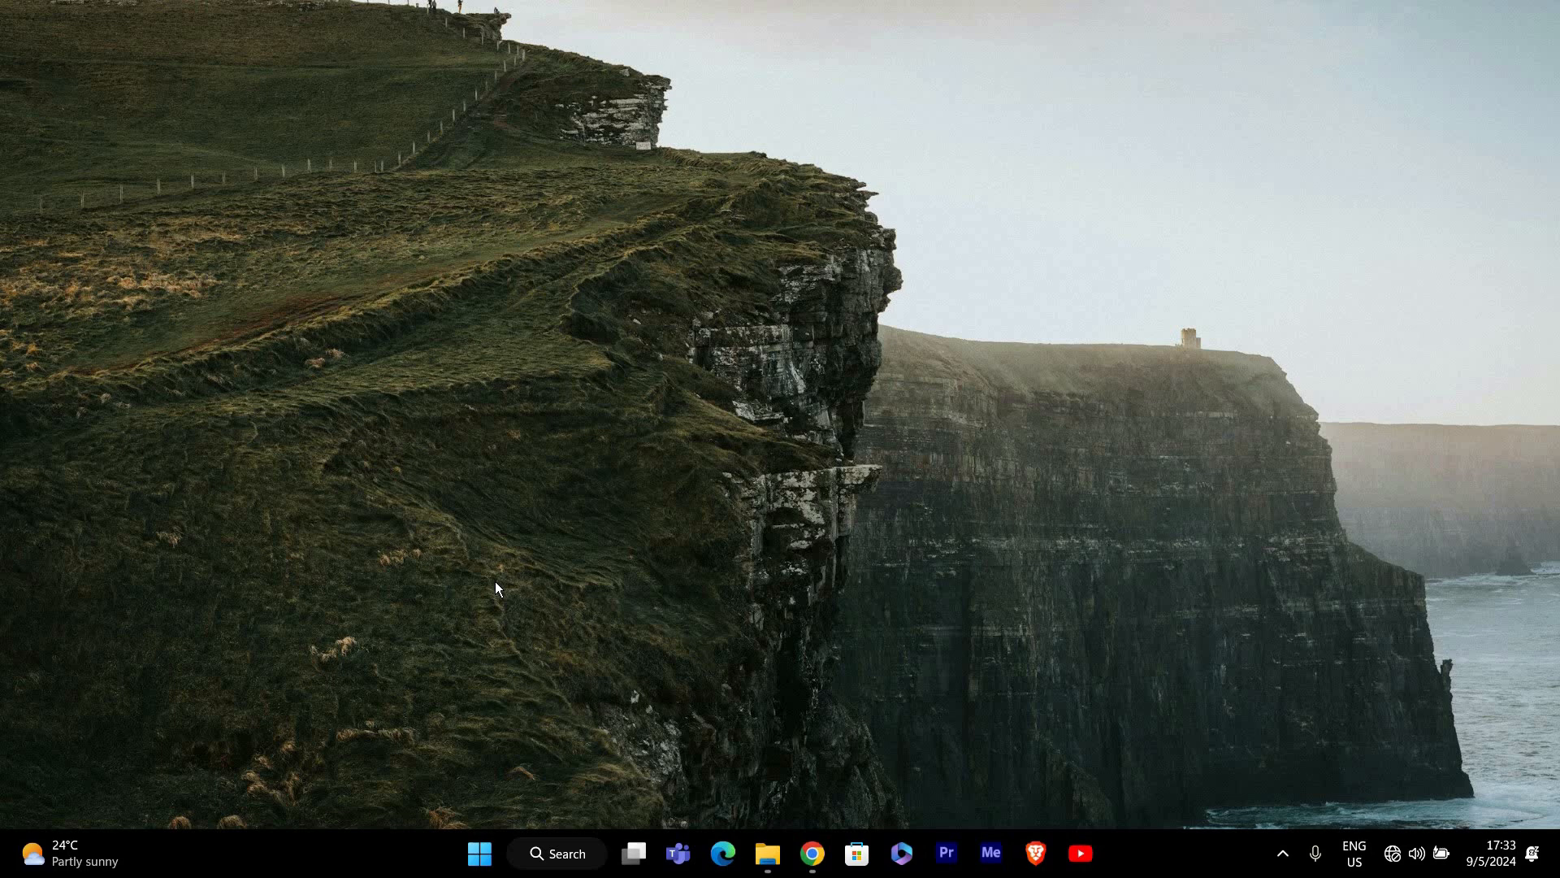
{"action": "mouse_move", "coordinate": [498, 582]}
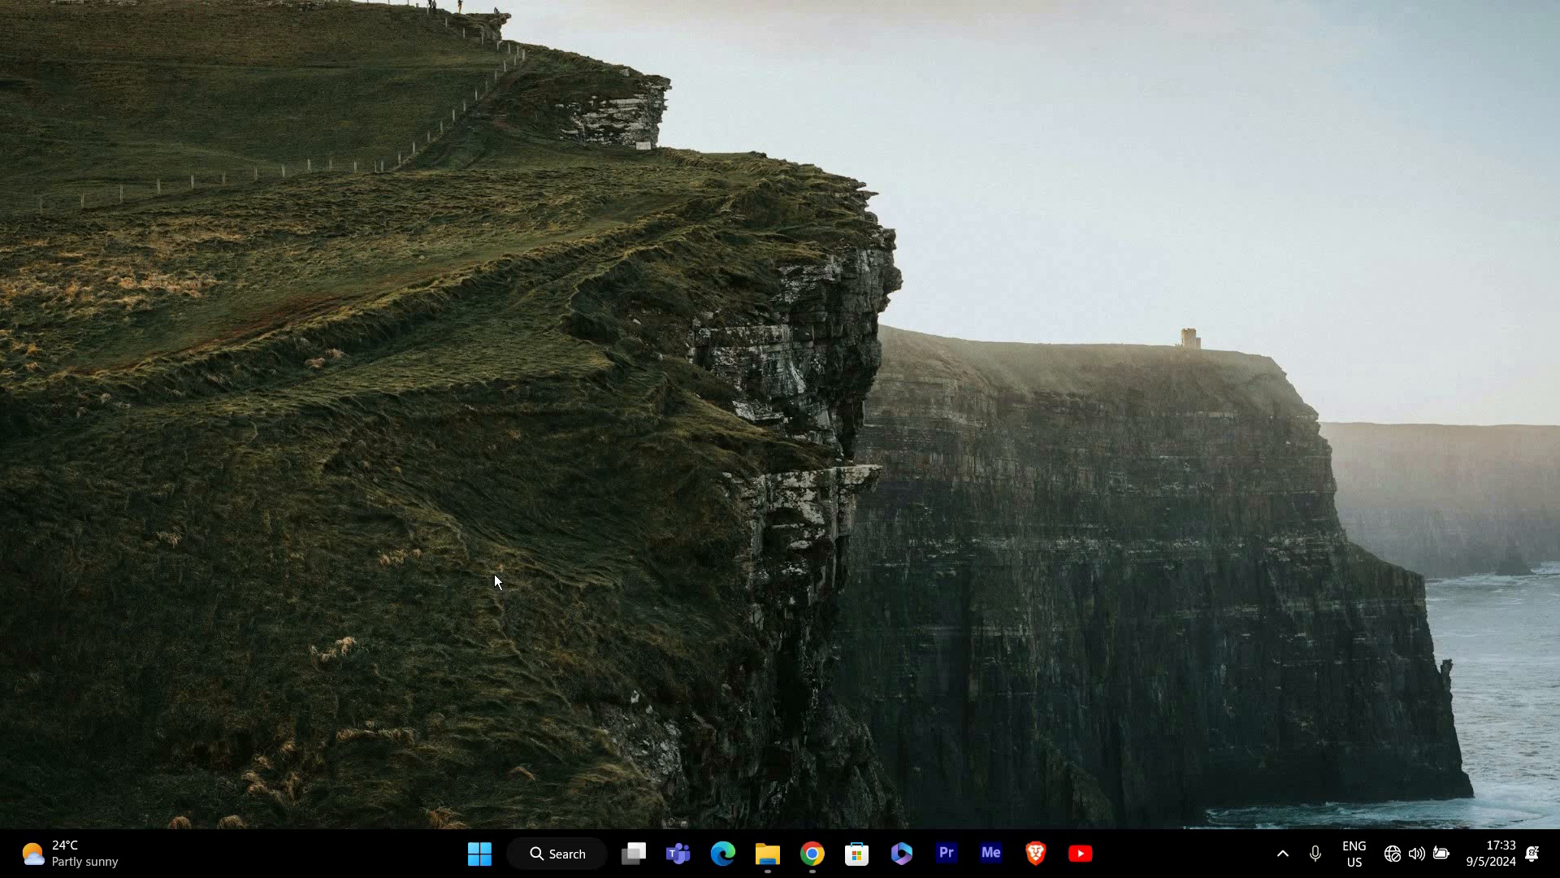
{"action": "mouse_move", "coordinate": [498, 572]}
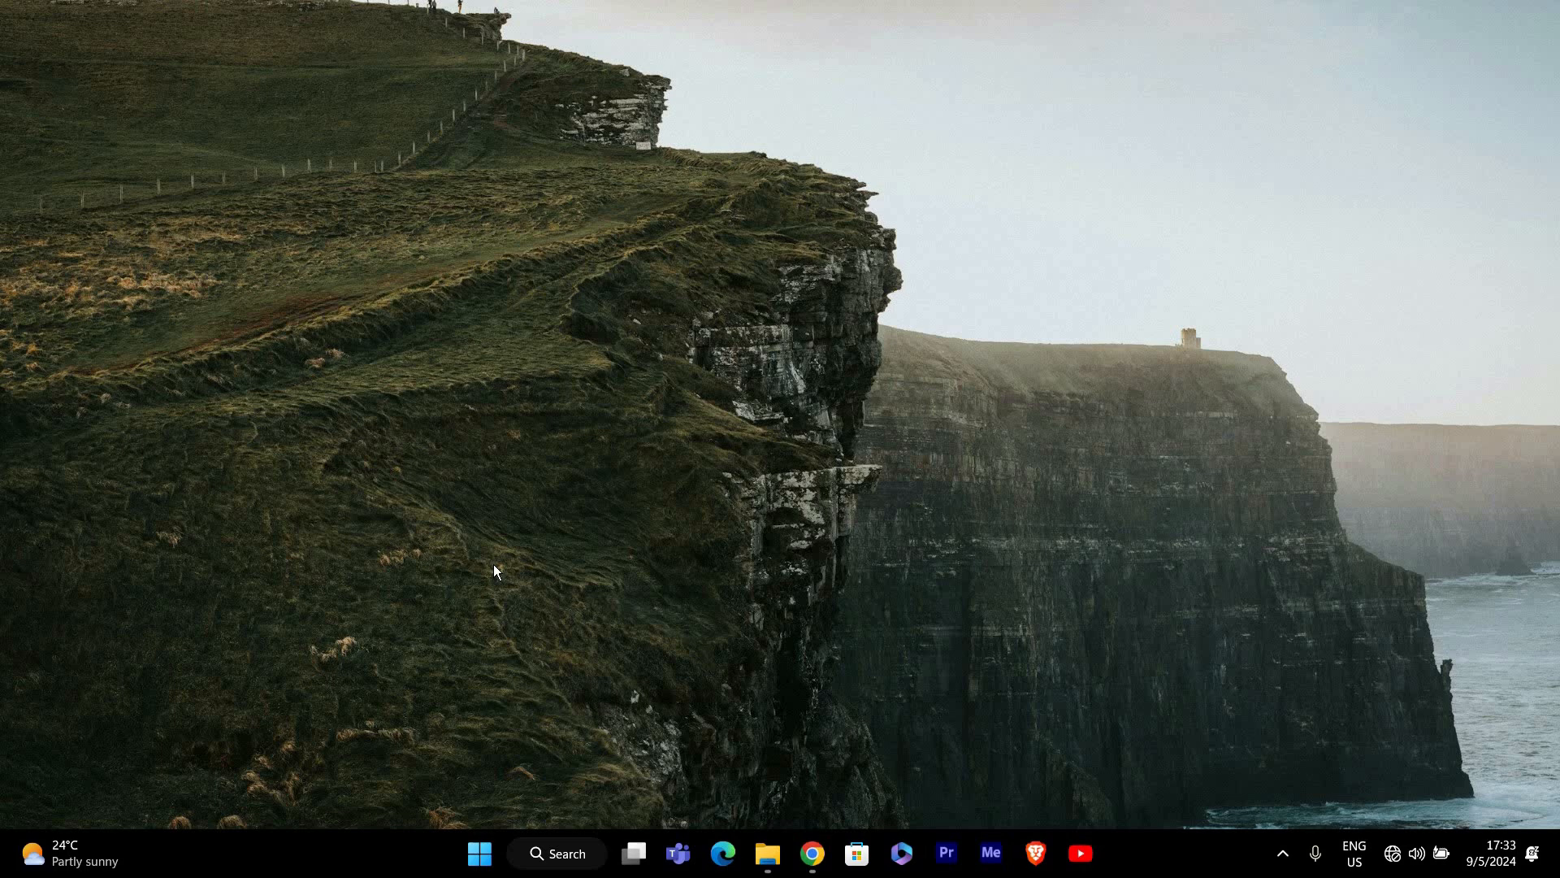
{"action": "mouse_move", "coordinate": [495, 545]}
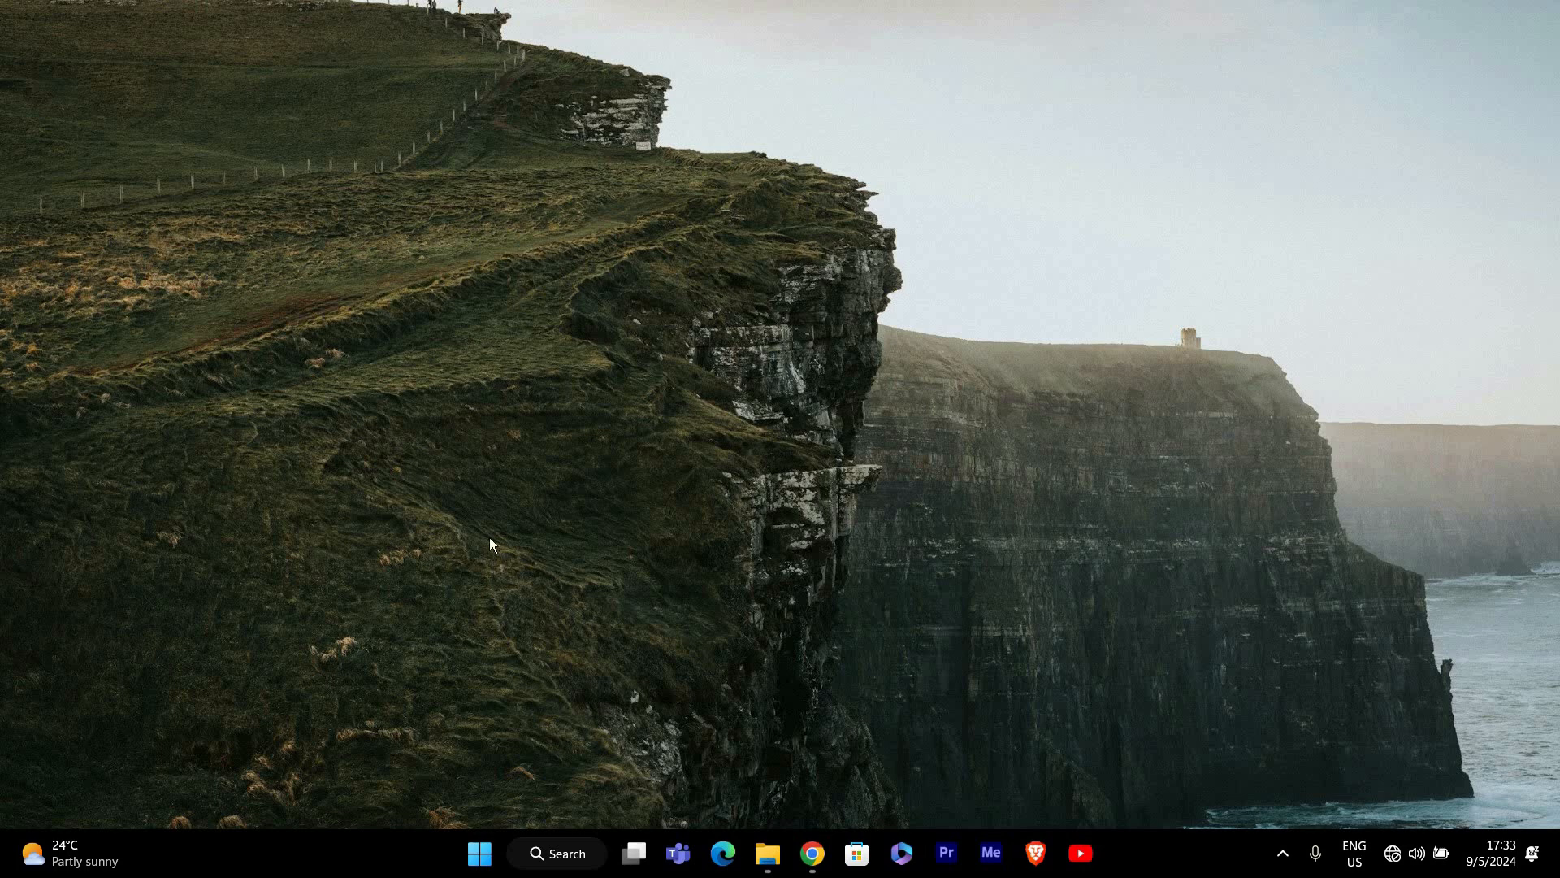
{"action": "mouse_move", "coordinate": [488, 536]}
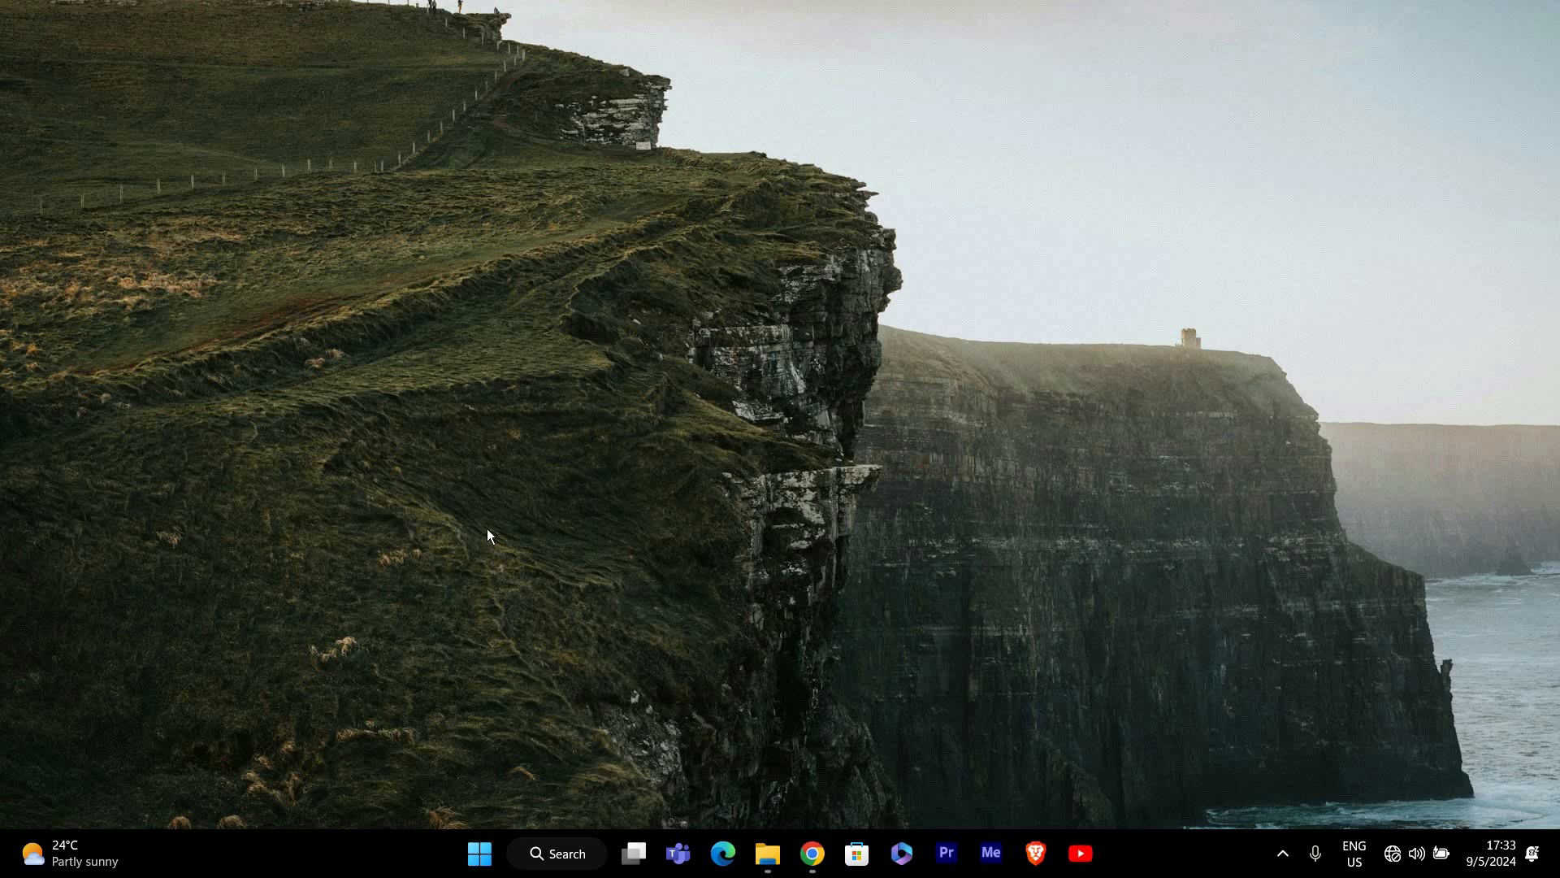
Launch Settings from the taskbar and go to the Personalization page.
{"action": "left_click", "coordinate": [479, 852]}
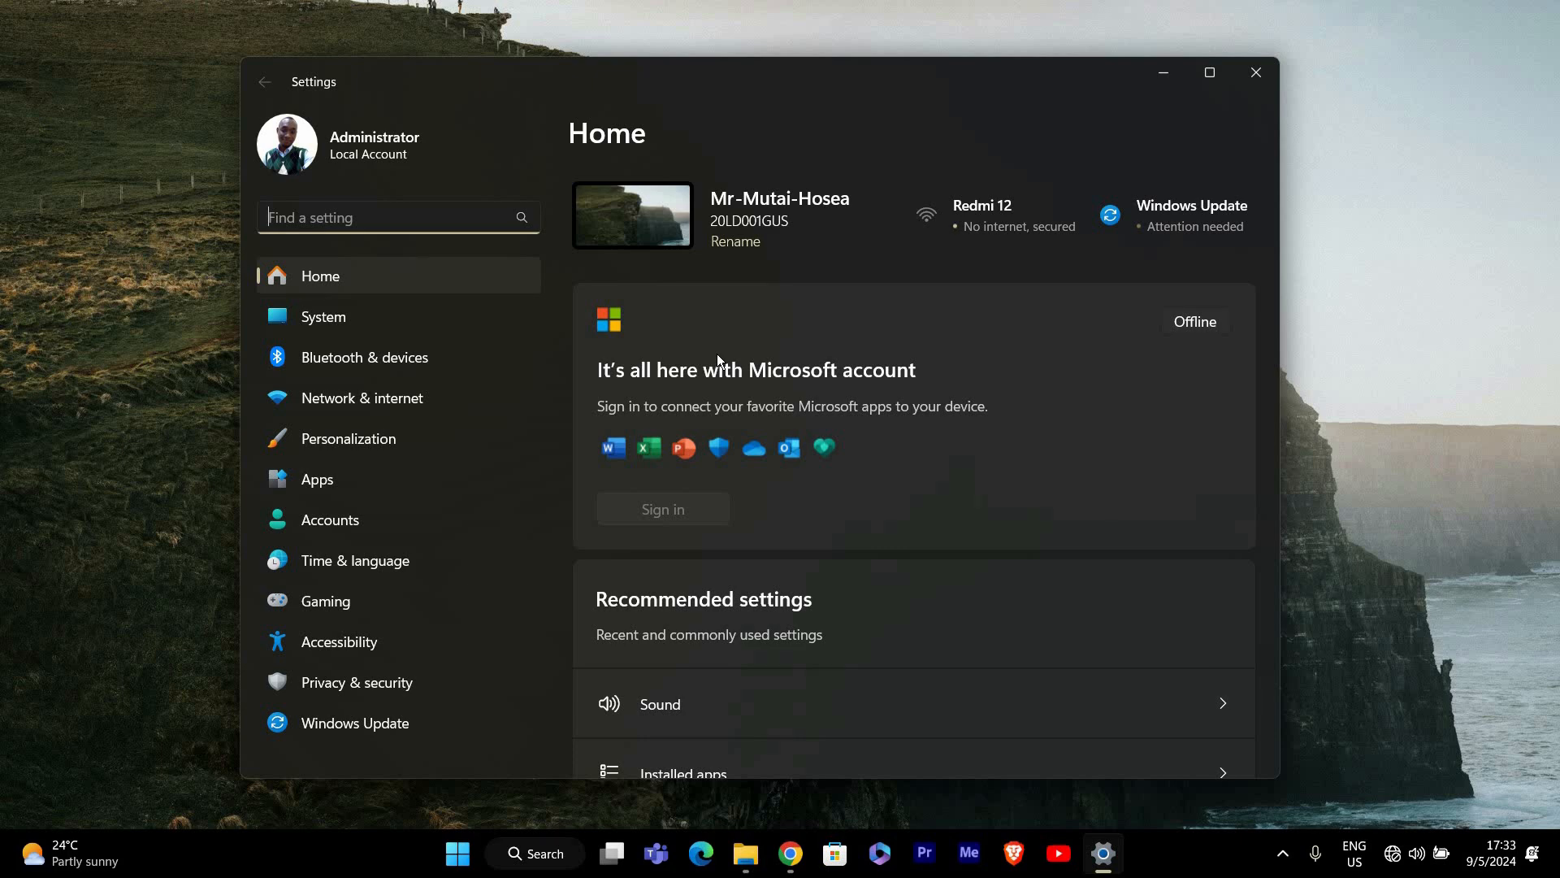
{"action": "left_click", "coordinate": [349, 437]}
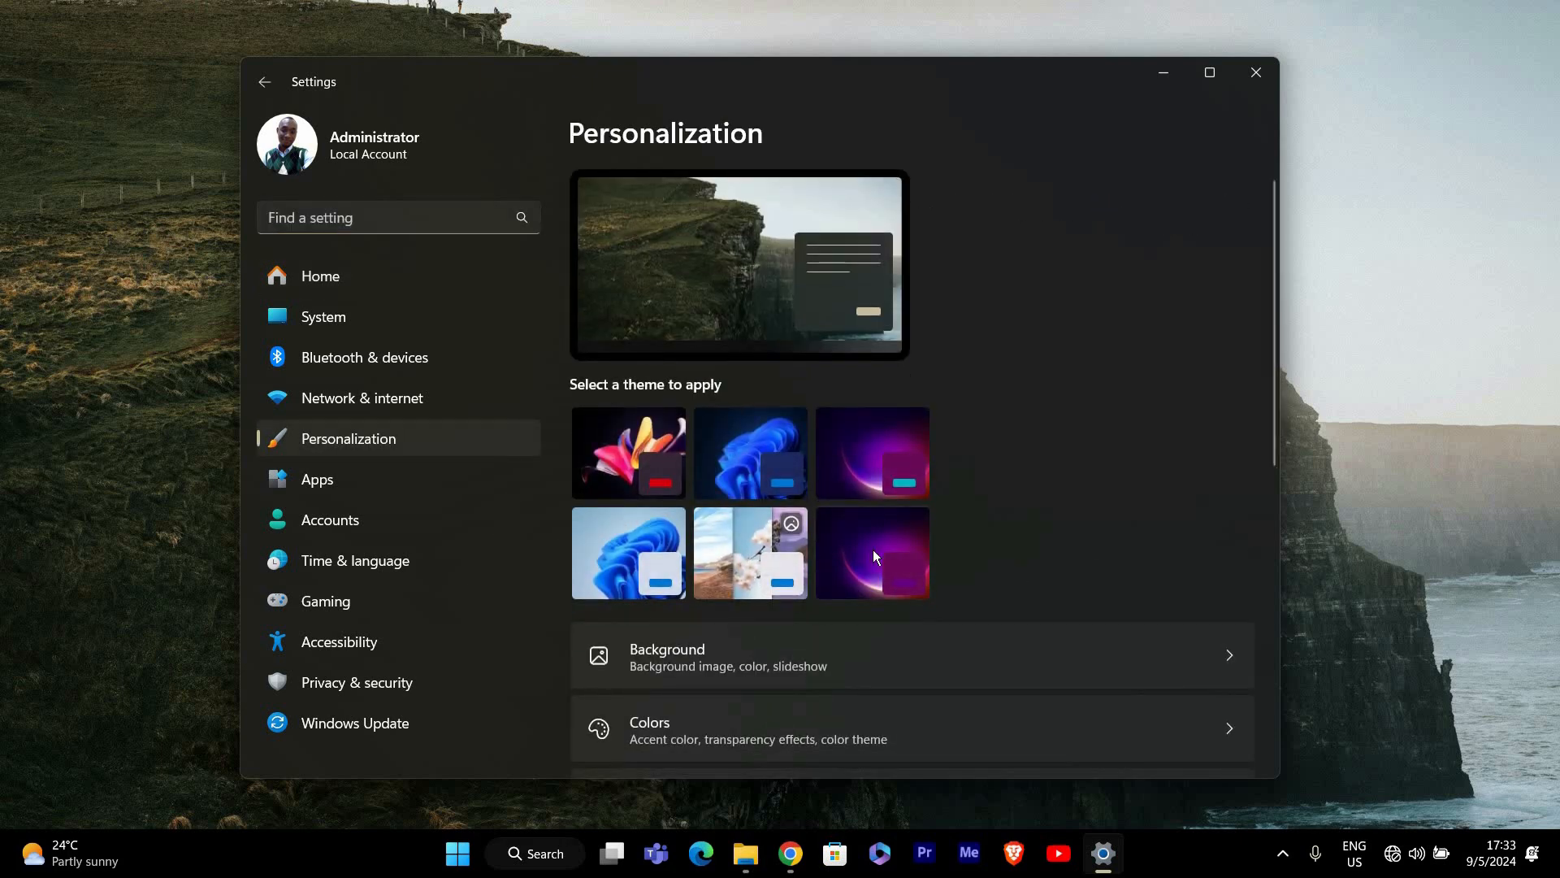
Scroll the Lock screen page down to the sign-in screen background picture toggle.
{"action": "scroll", "scroll_direction": "down", "scroll_amount": 3}
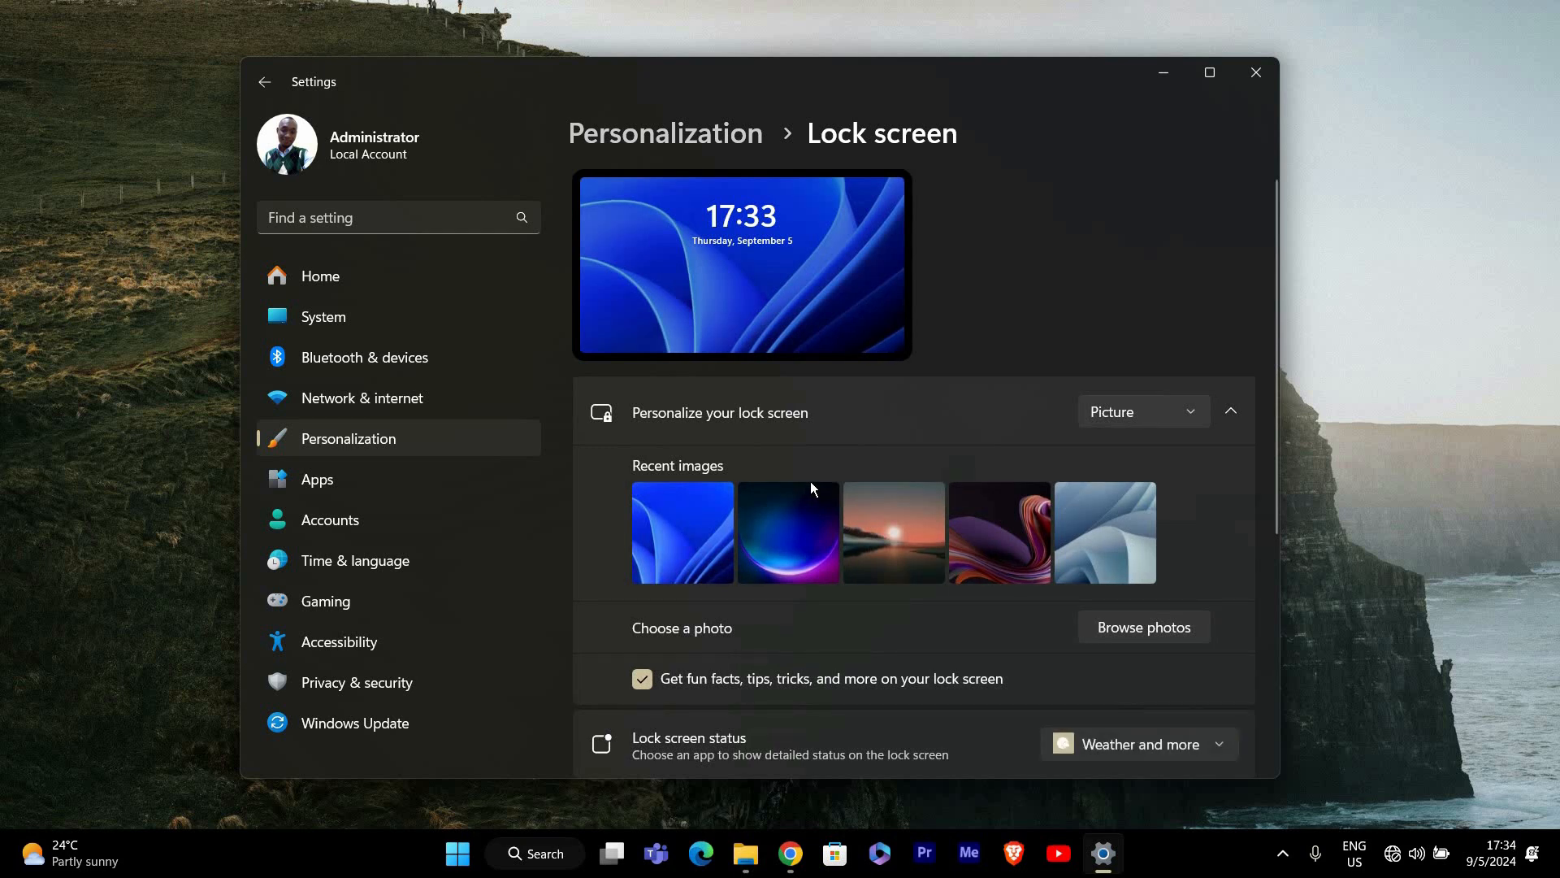
{"action": "scroll", "scroll_direction": "down", "scroll_amount": 3}
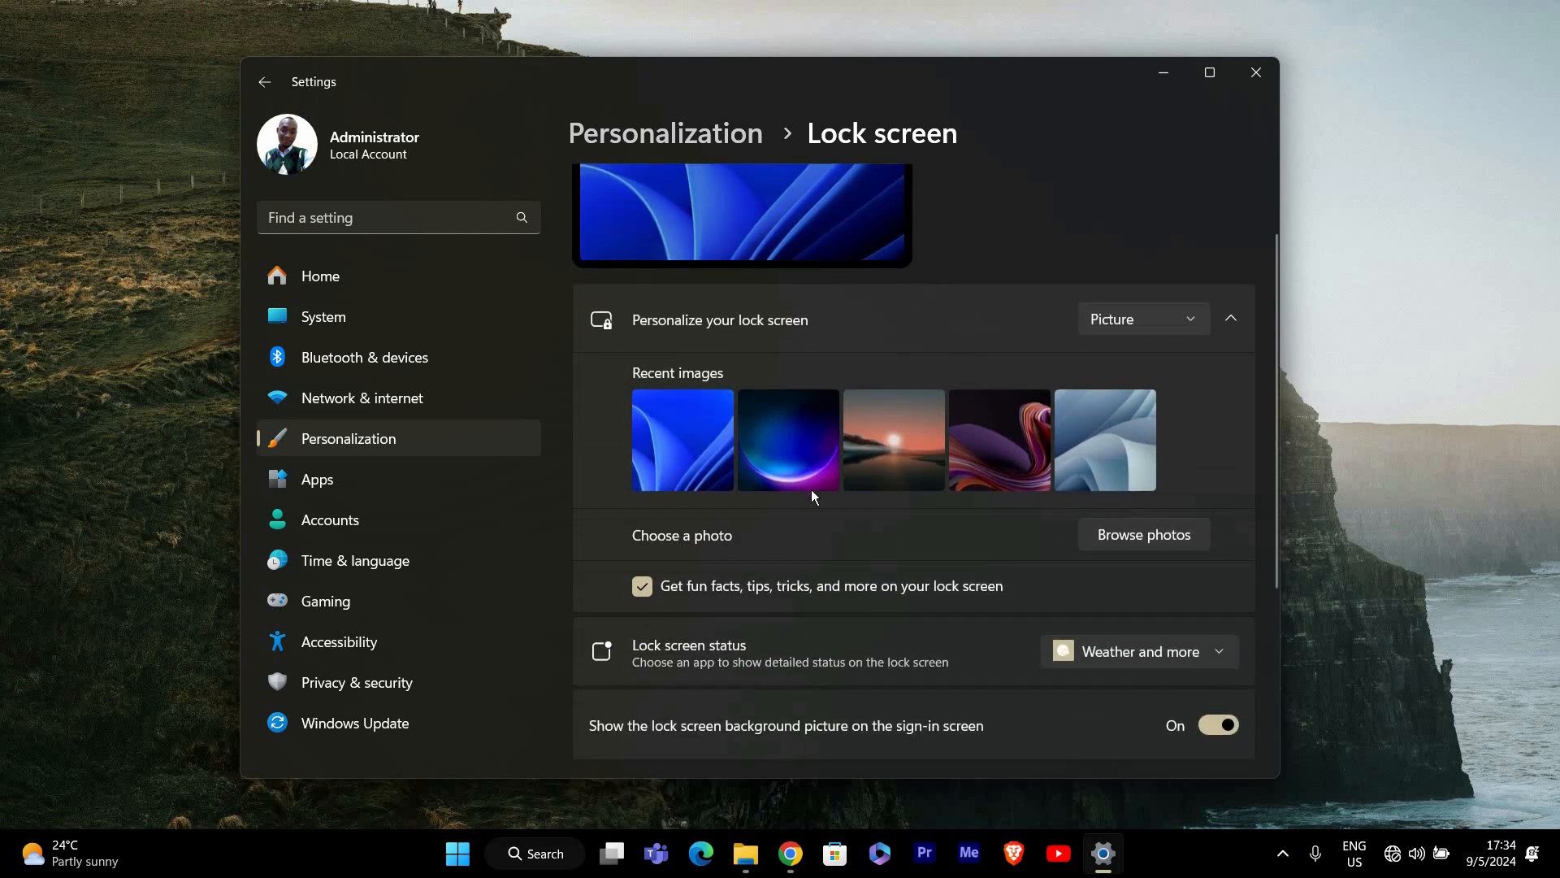
{"action": "scroll", "scroll_direction": "down", "scroll_amount": 3}
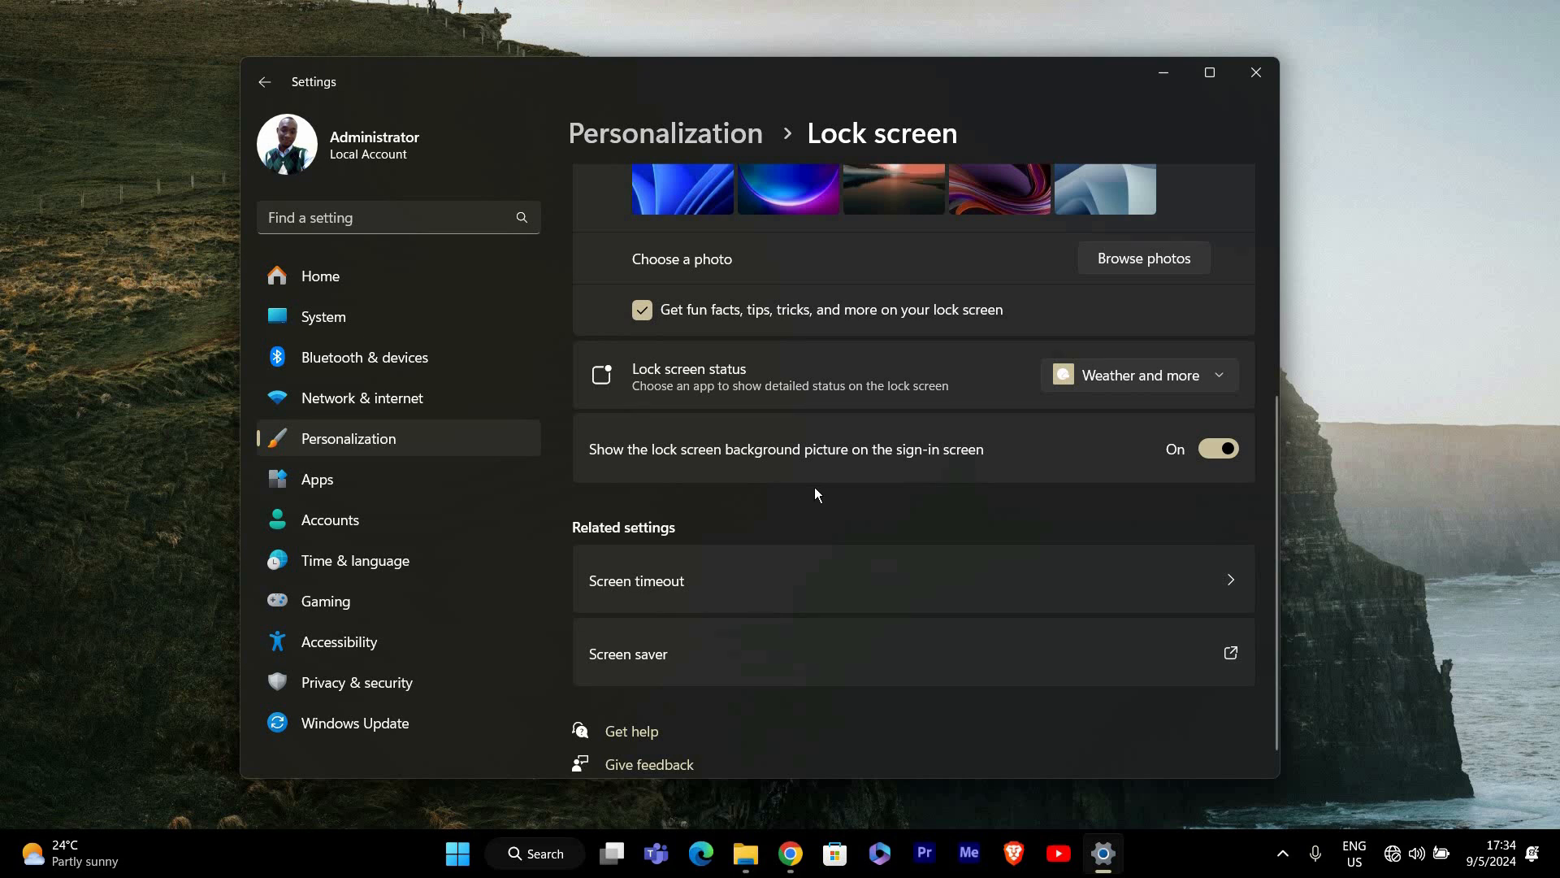
{"action": "mouse_move", "coordinate": [1139, 468]}
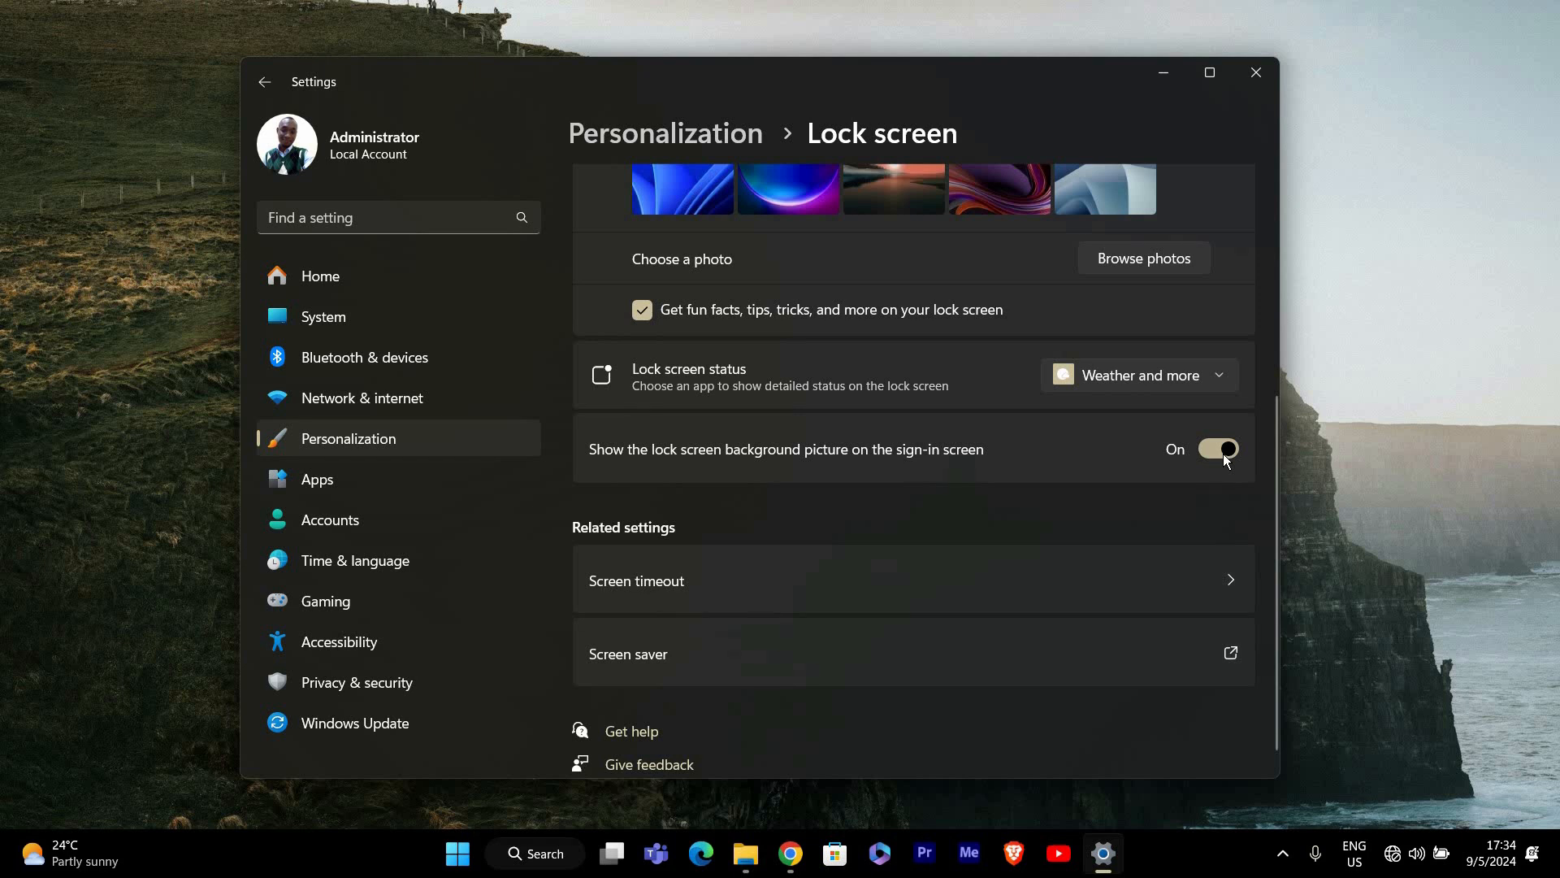
Switch 'Show the lock screen background picture on the sign-in screen' to Off.
{"action": "left_click", "coordinate": [1218, 448]}
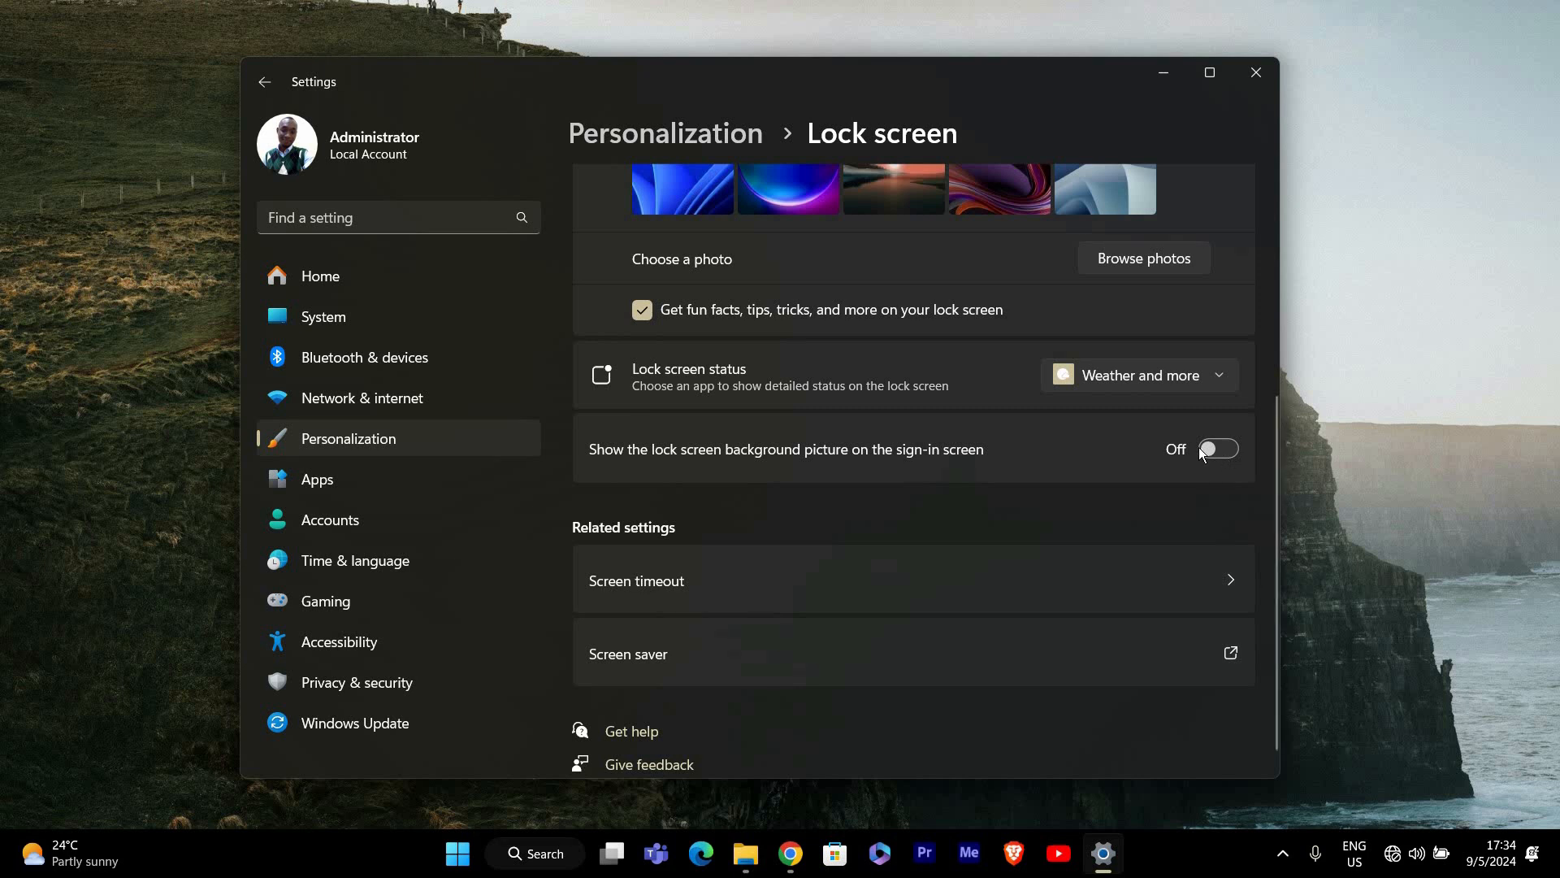
{"action": "mouse_move", "coordinate": [1206, 446]}
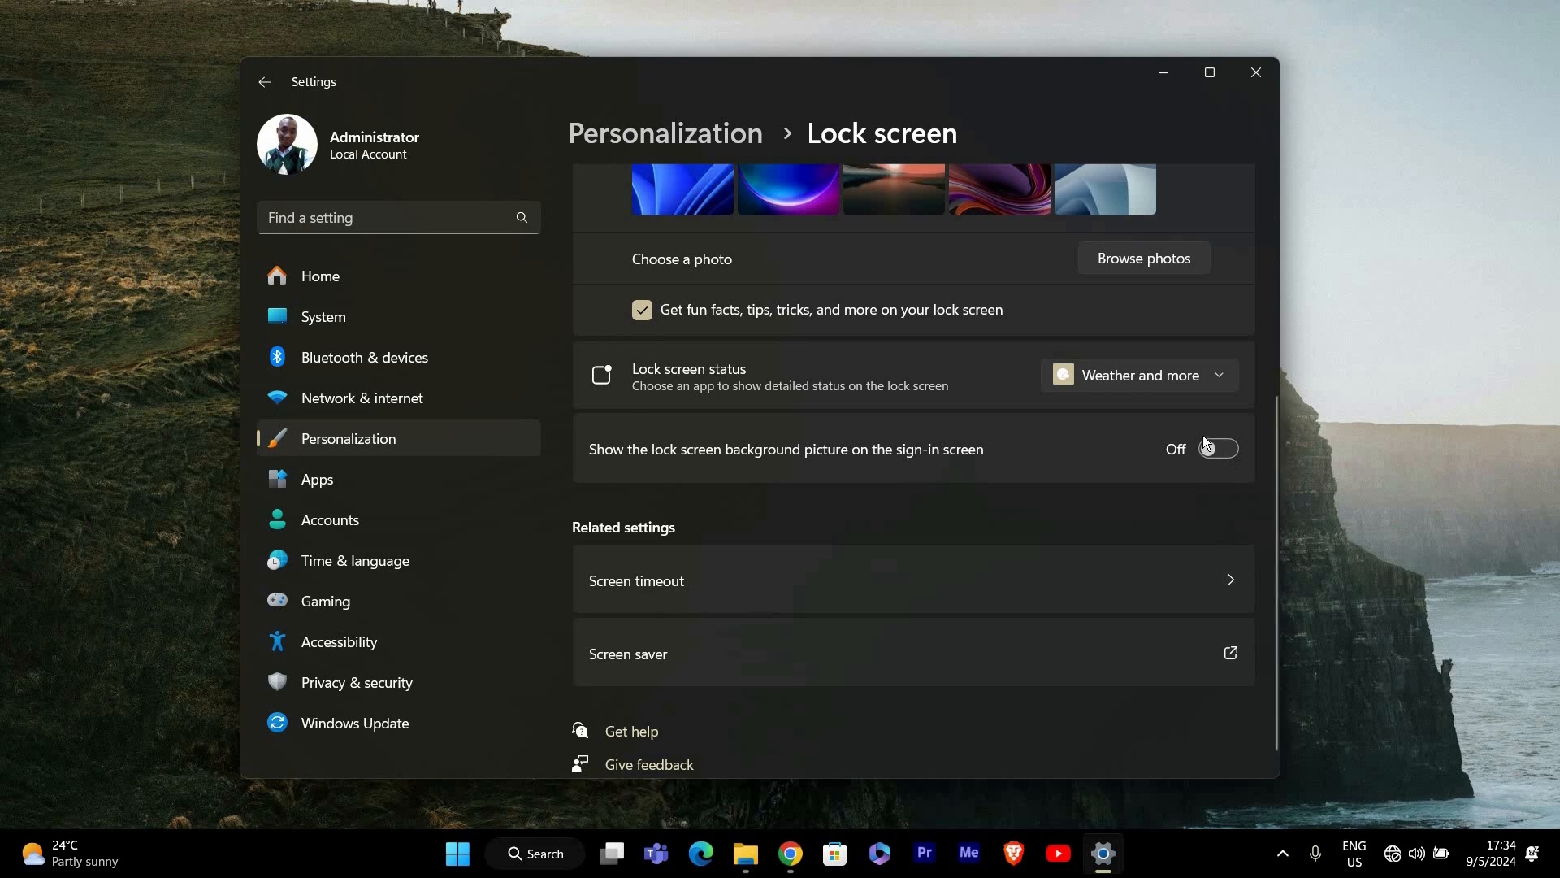
{"action": "mouse_move", "coordinate": [1295, 81]}
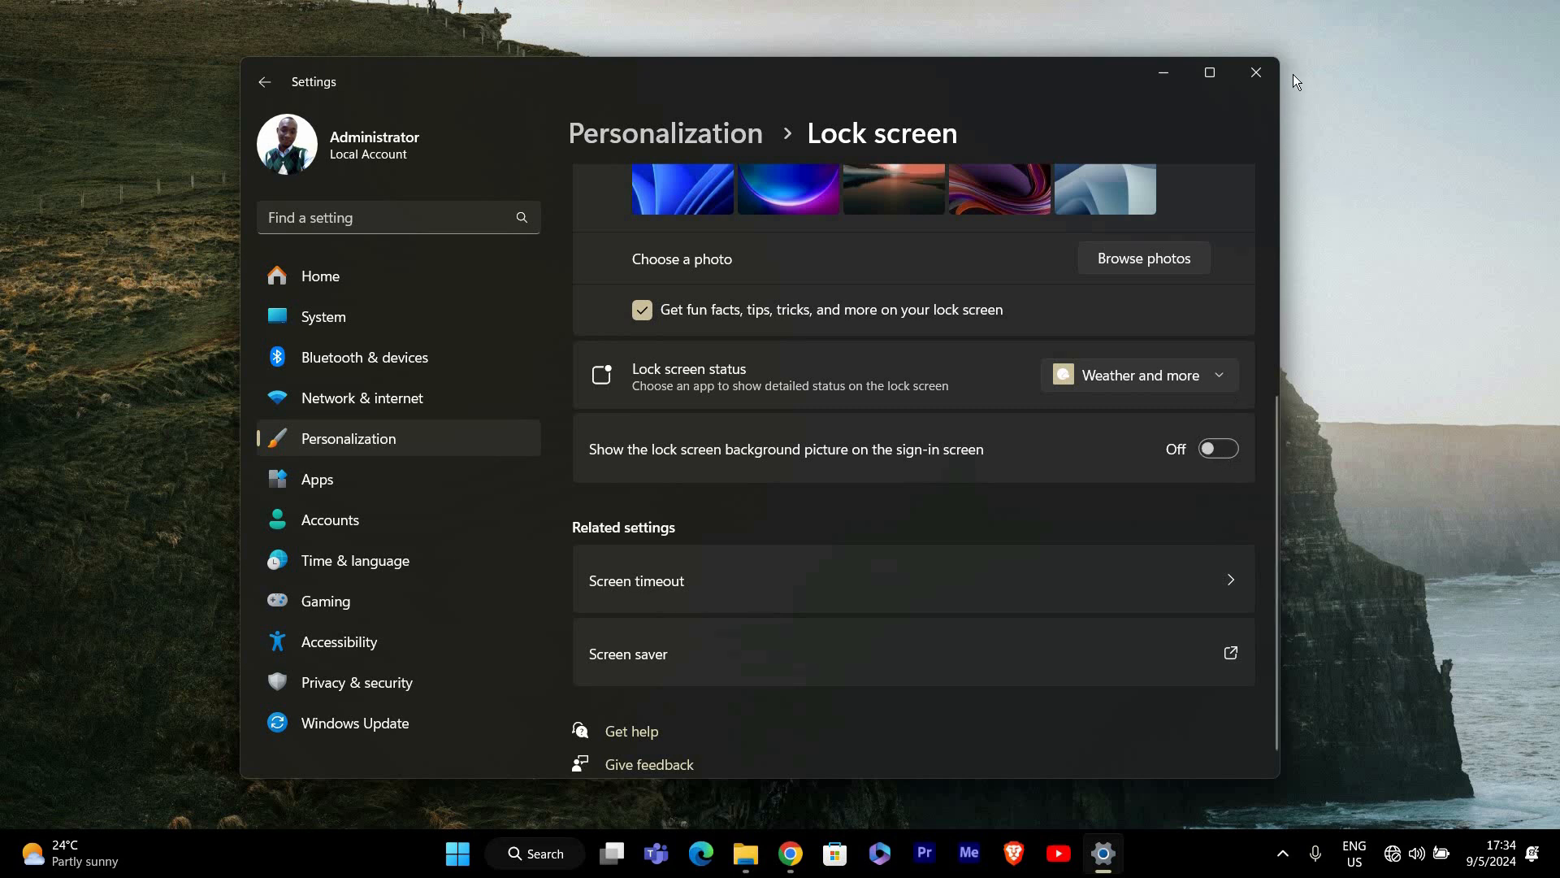
Close the Settings window to return to the desktop.
{"action": "left_click", "coordinate": [1255, 71]}
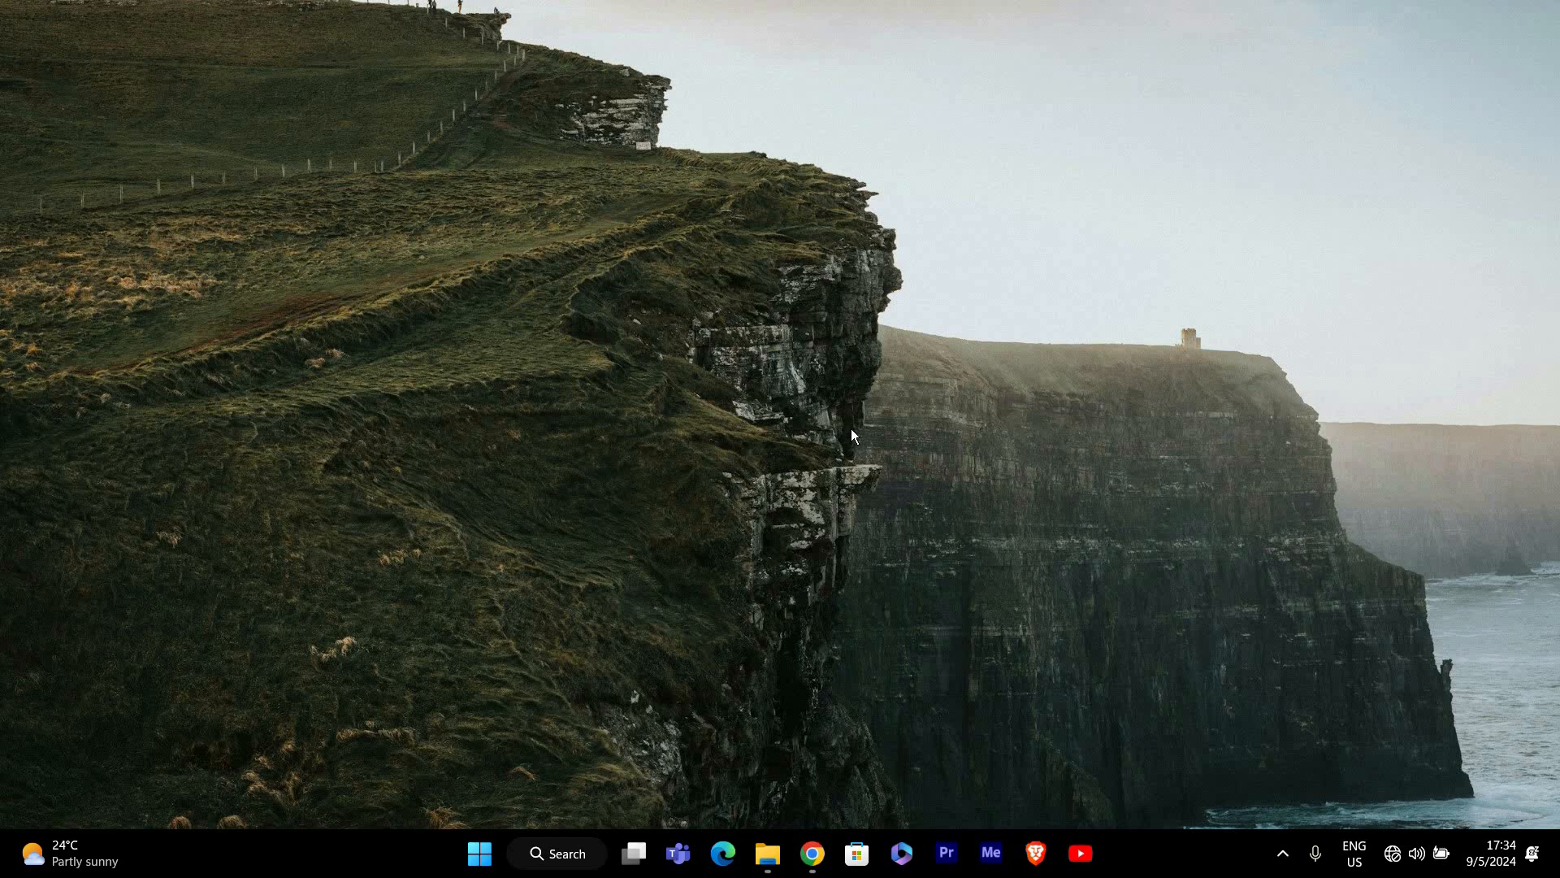
{"action": "mouse_move", "coordinate": [851, 429]}
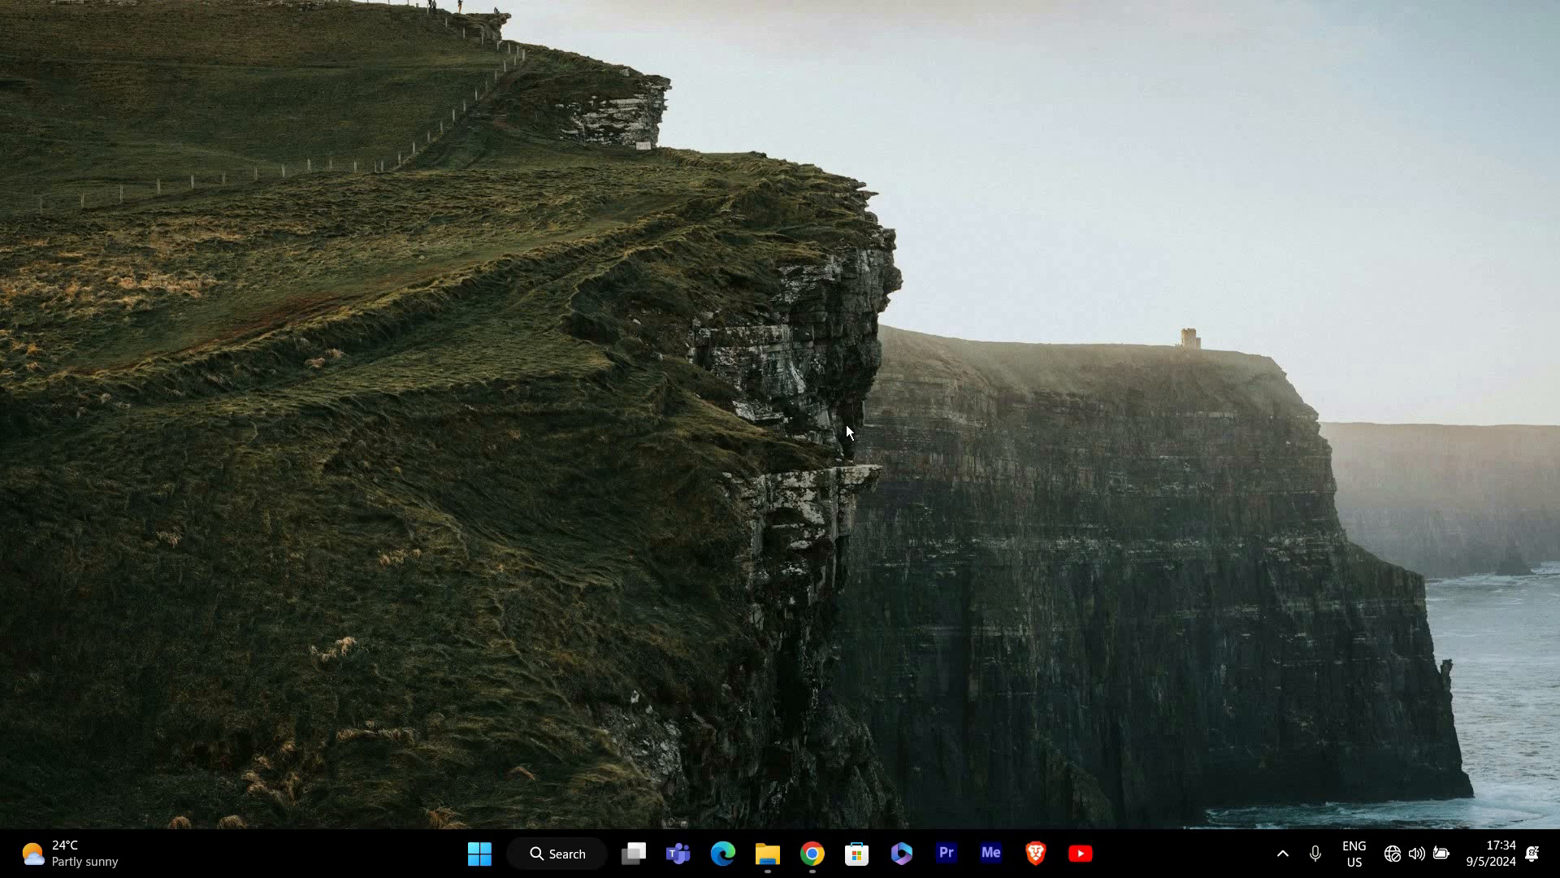
{"action": "mouse_move", "coordinate": [886, 597]}
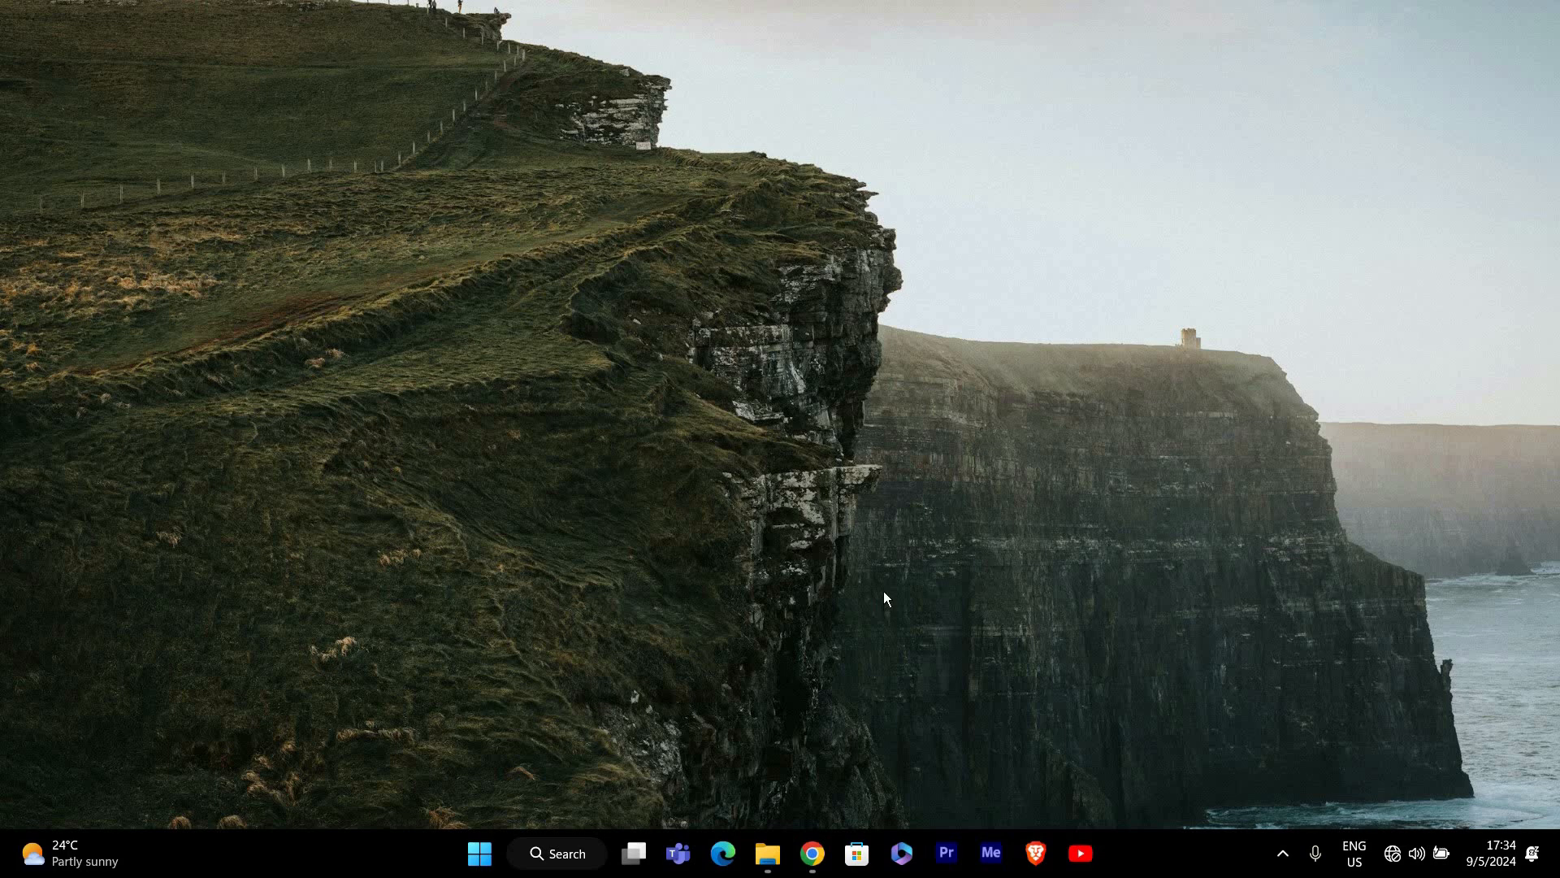
{"action": "mouse_move", "coordinate": [741, 655]}
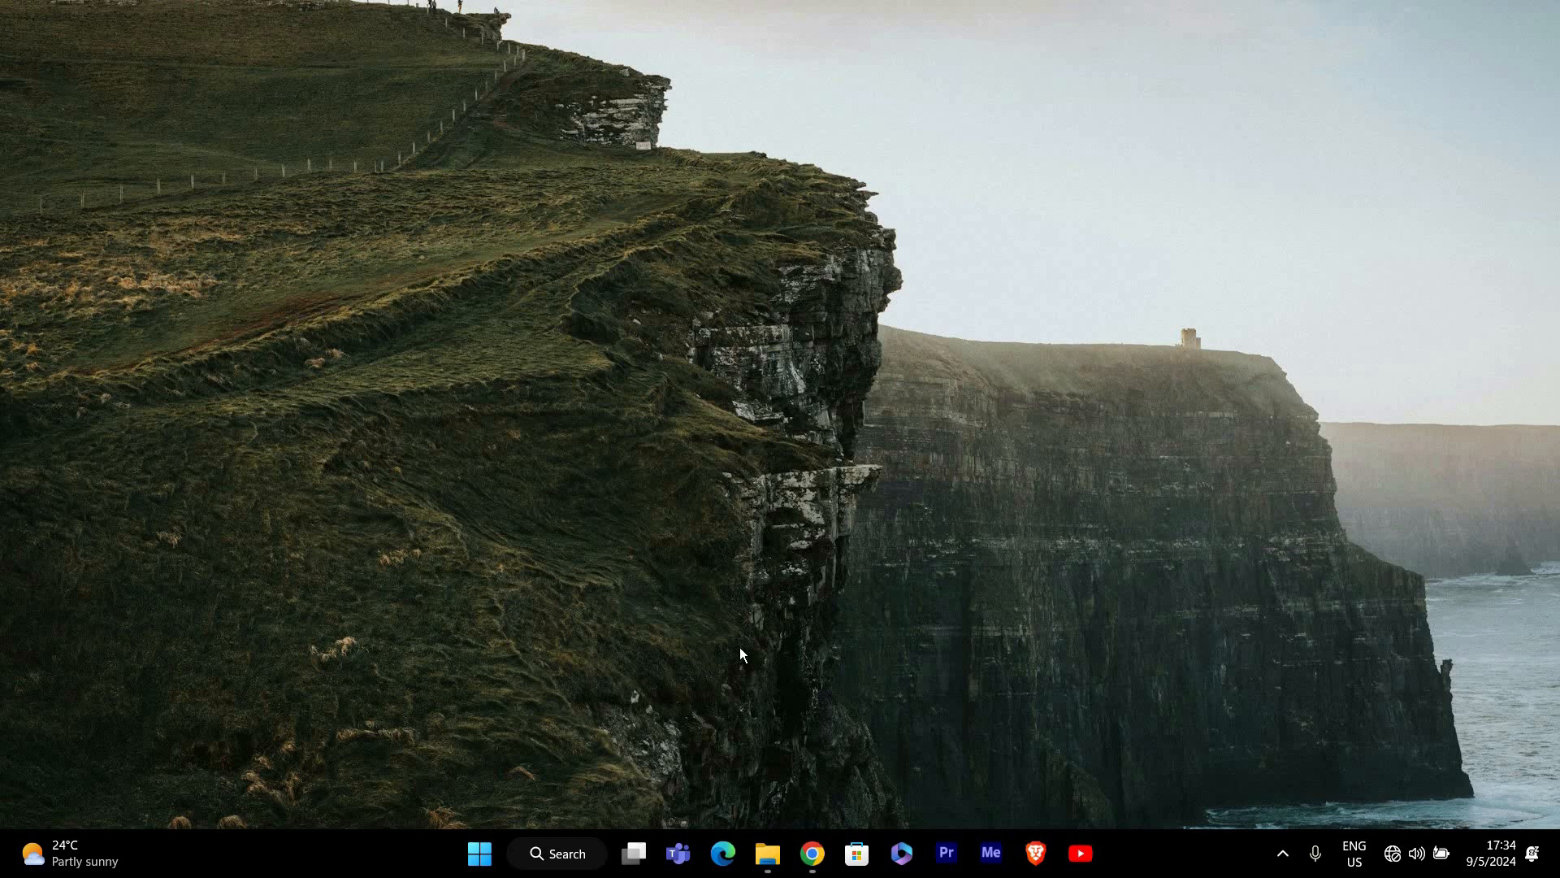